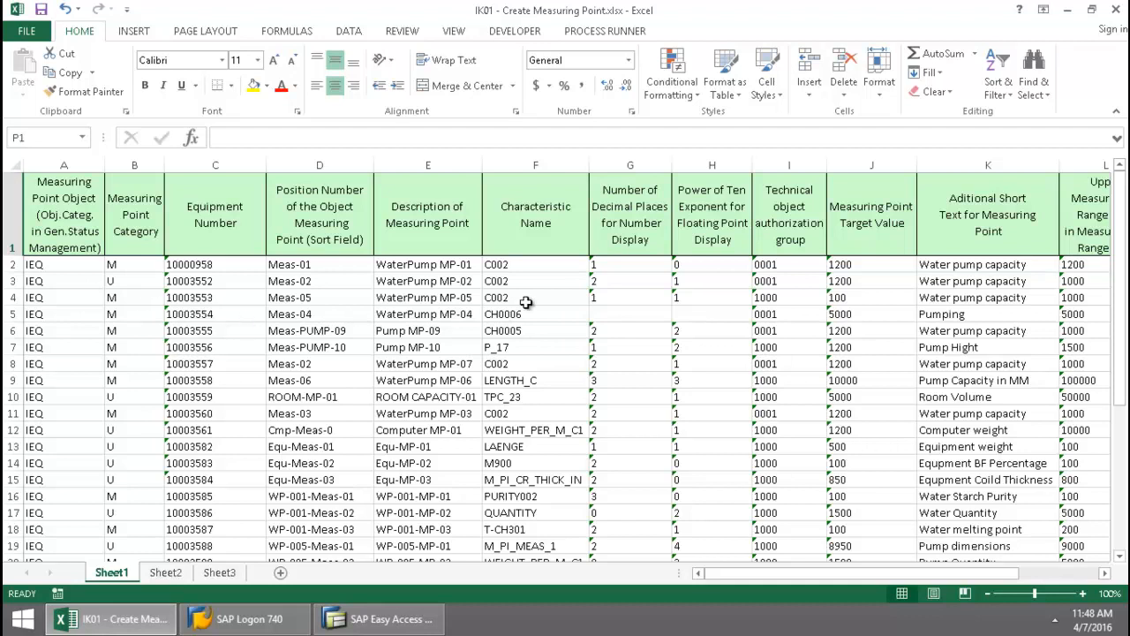
- Scroll right to review columns through the lower measurement range limit
scroll("right", 3)
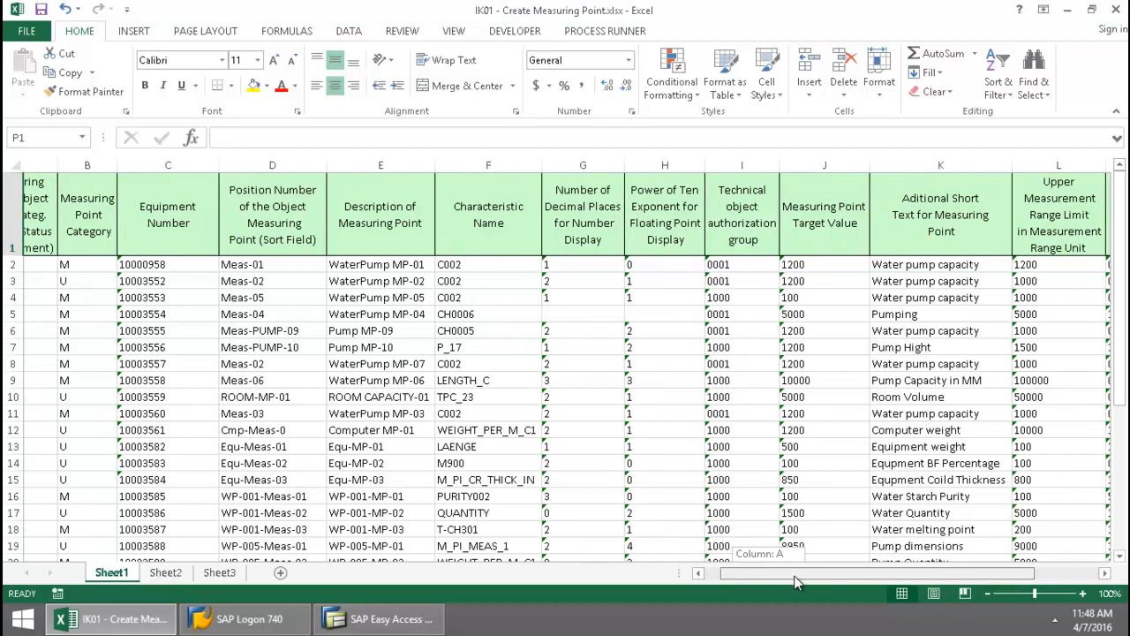
scroll("right", 3)
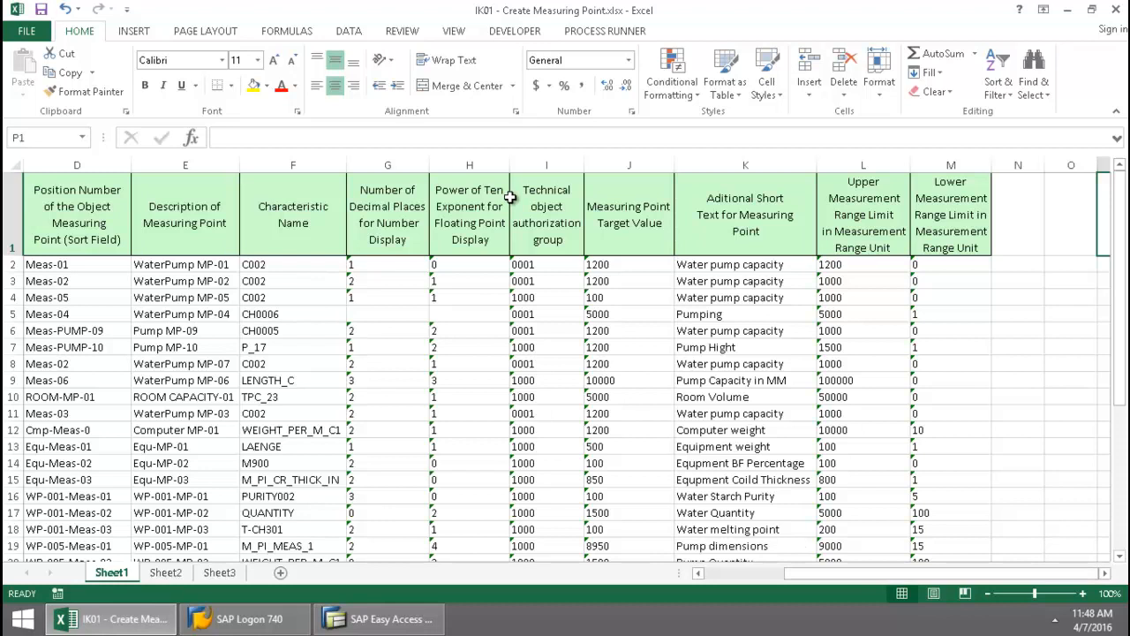
- Run the Create Measuring Point process from Process Runner for rows 2 to 50
left_click(605, 30)
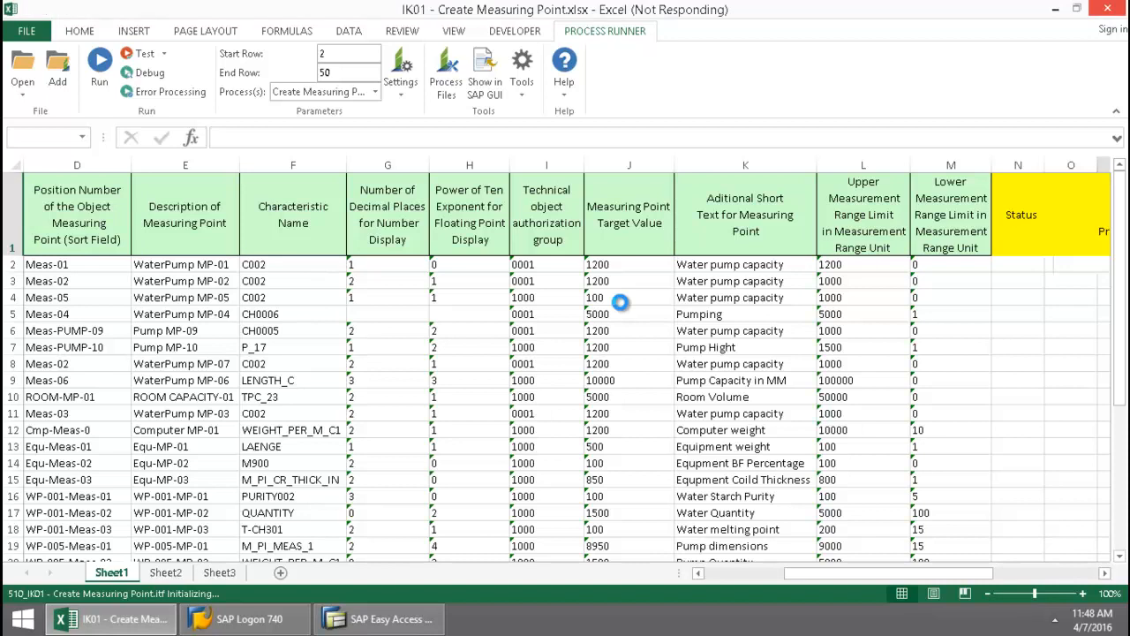
left_click(99, 66)
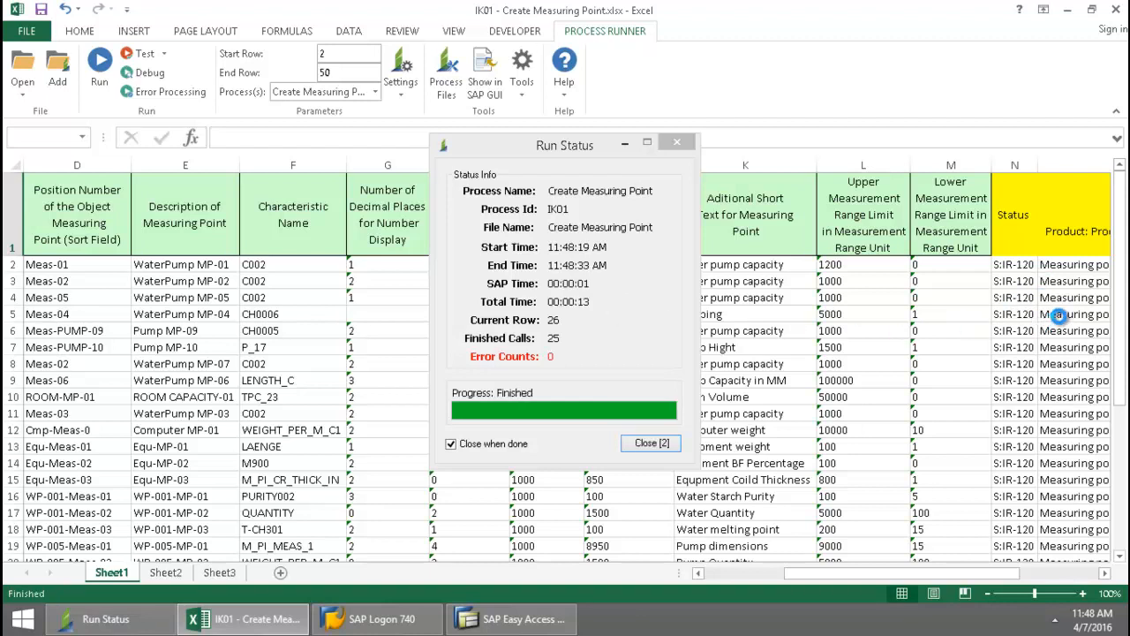
- Close the Run Status summary and select the status cell for measuring point 11326
left_click(650, 443)
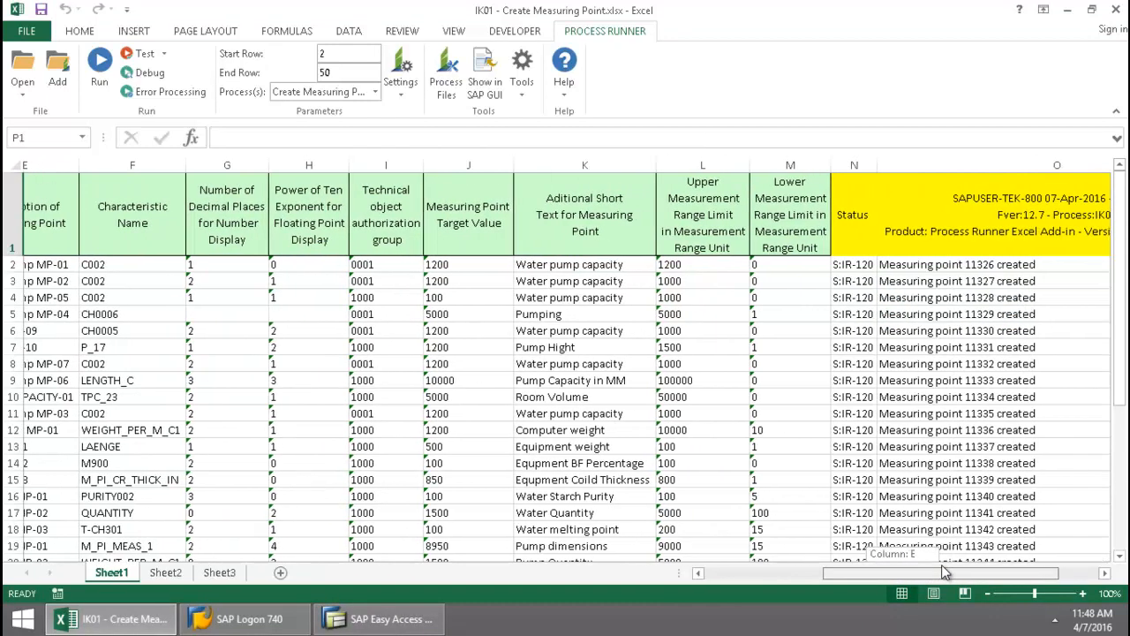
scroll("left", 3)
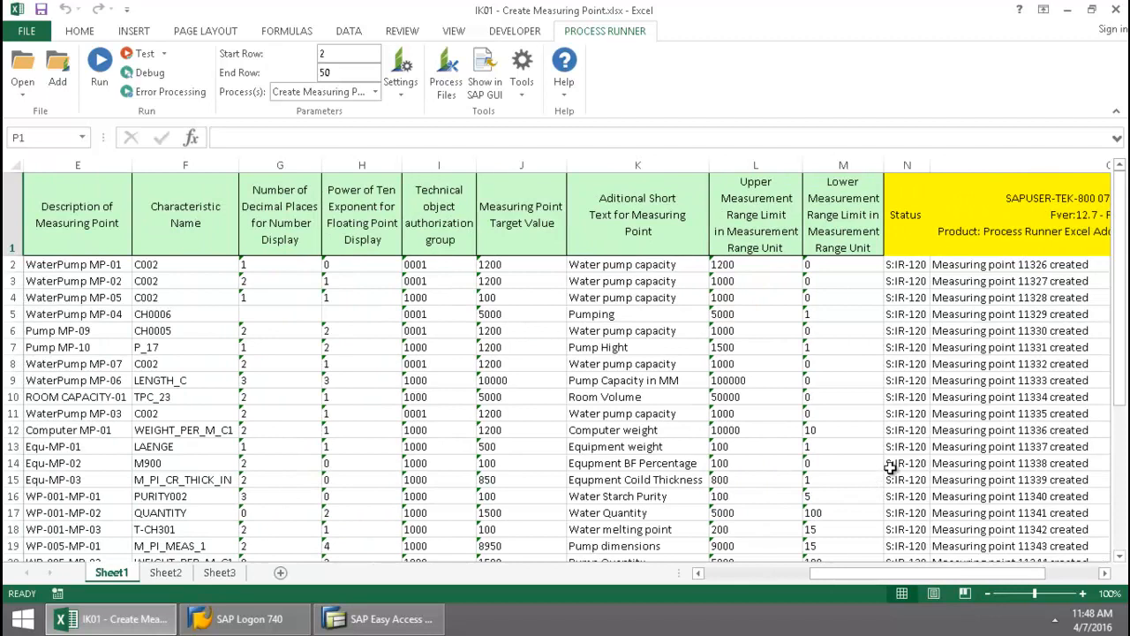
left_click(1020, 264)
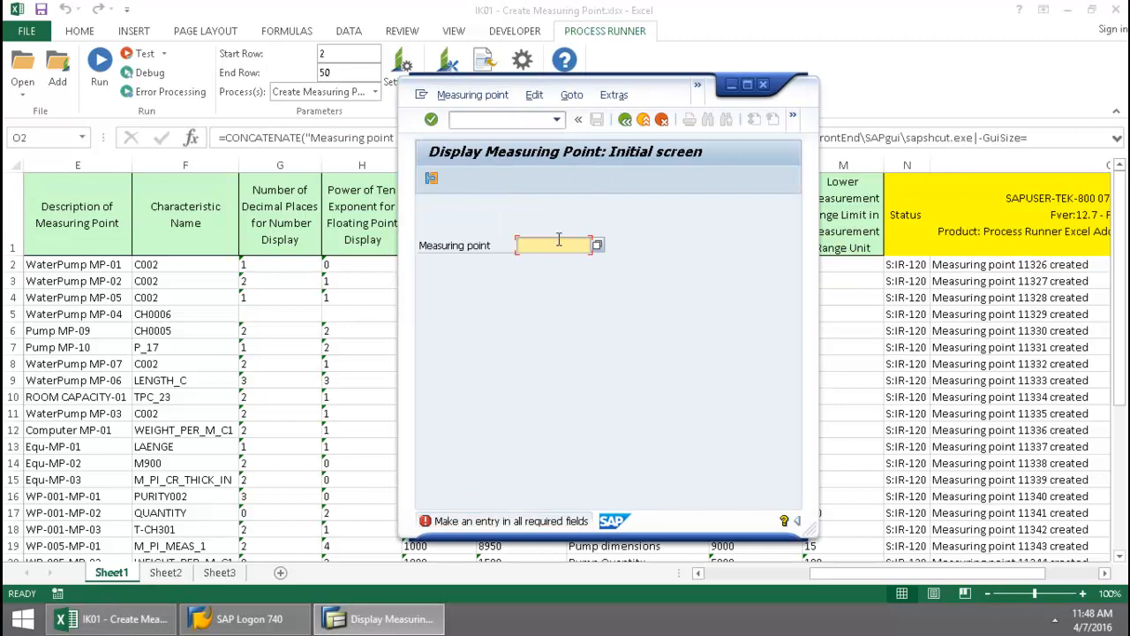
- Display measuring point 11326 in SAP's Display Measuring Point screen
type("11326")
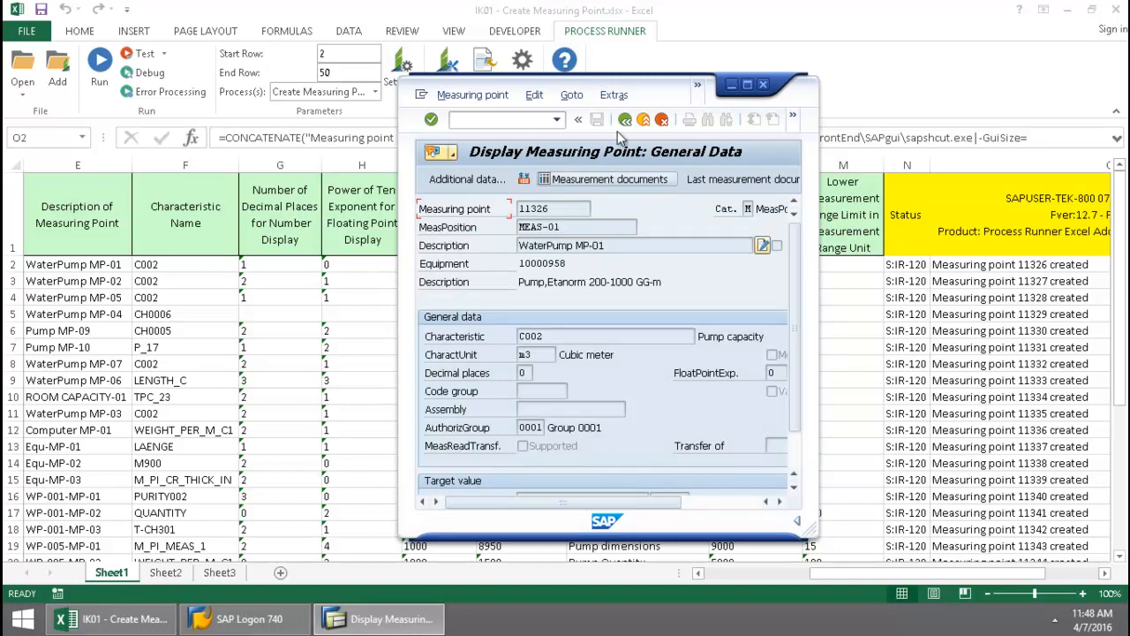
- Open Extras > Administrative info to check the 04/07/2016 creation date
left_click(614, 94)
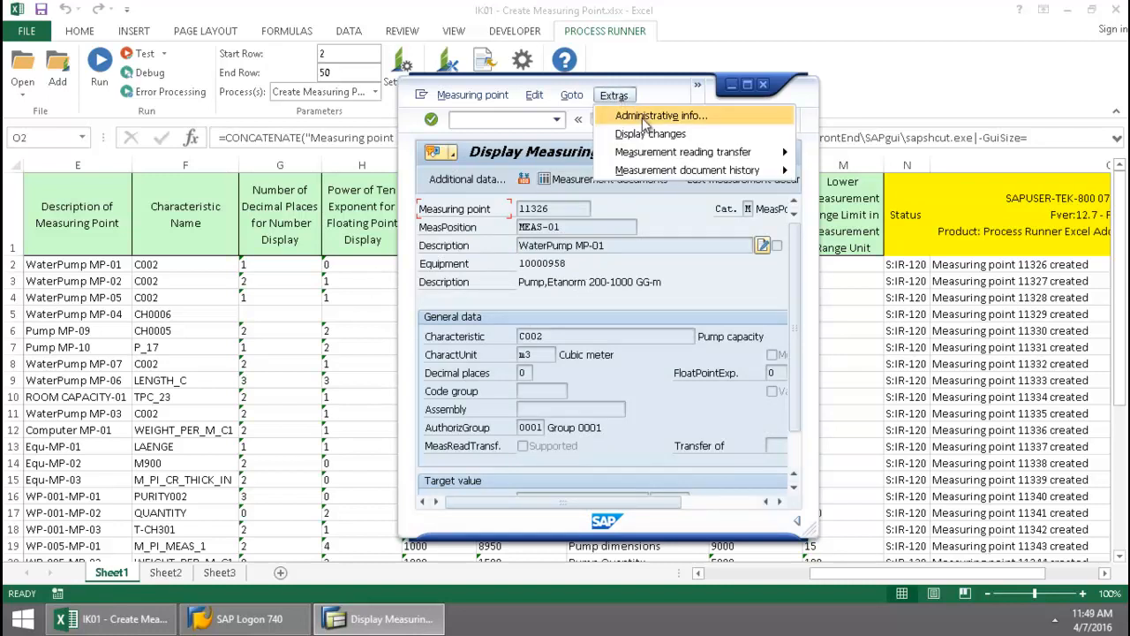
left_click(661, 115)
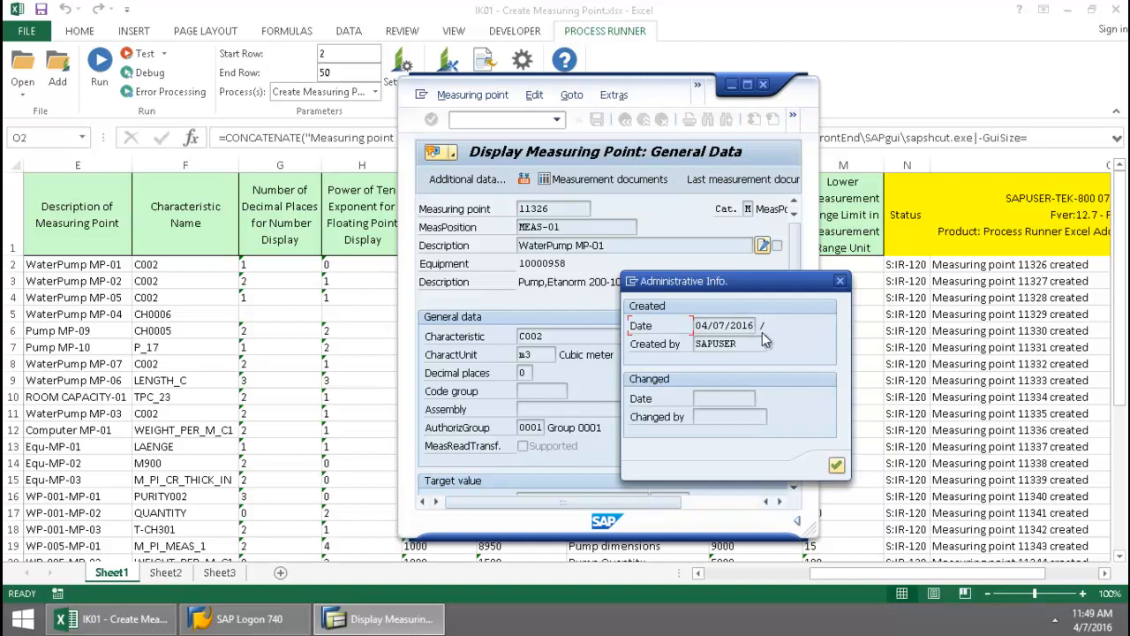